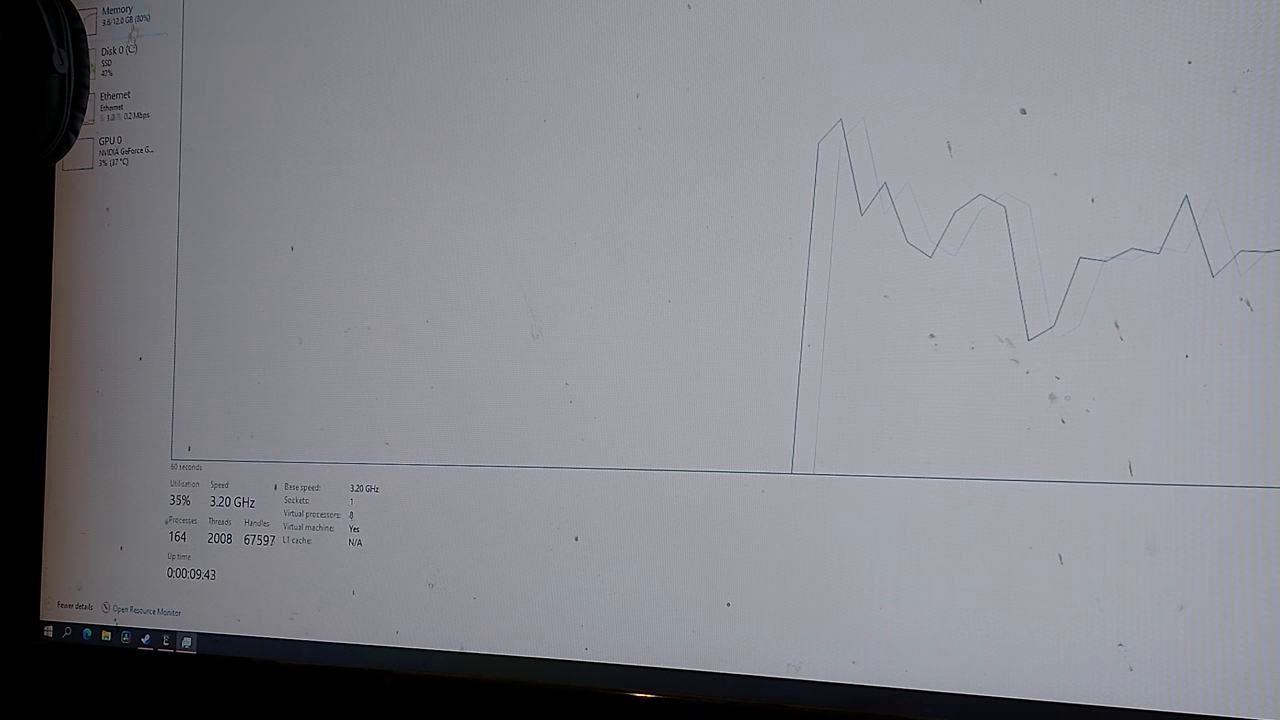
Step: Review the Memory, Disk 0 and Ethernet performance graphs in Task Manager
click(117, 12)
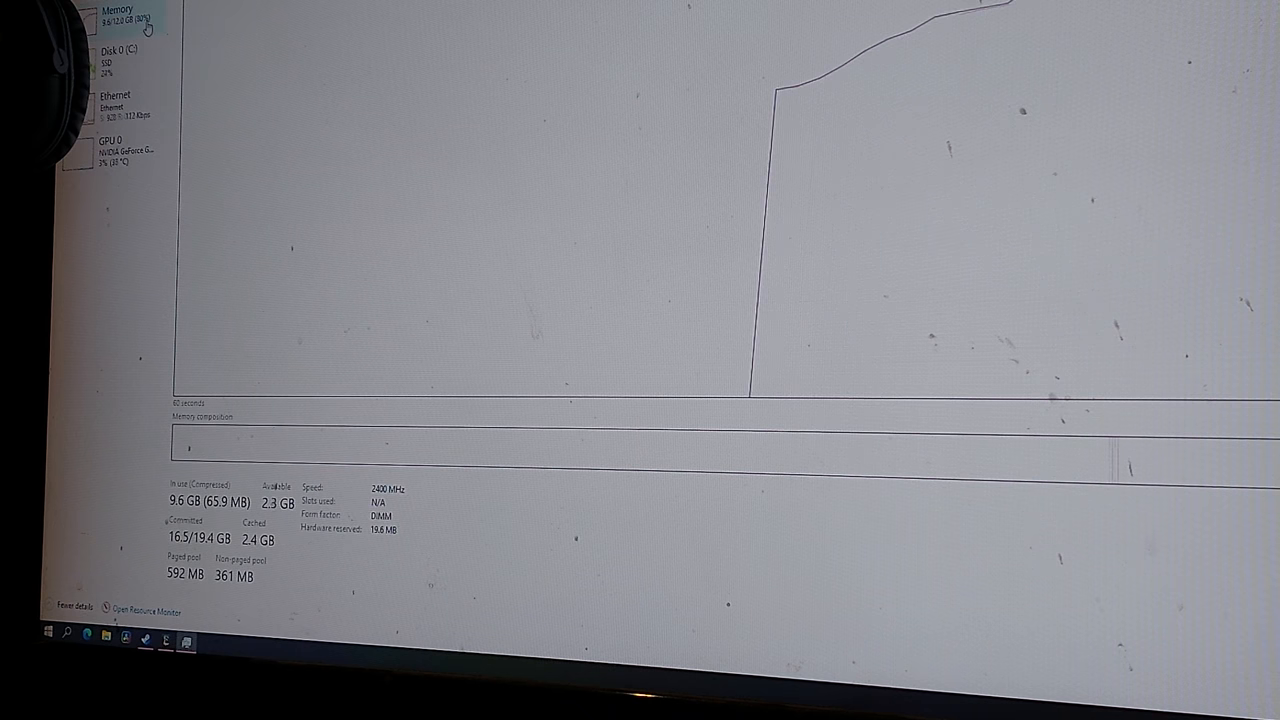
click(120, 56)
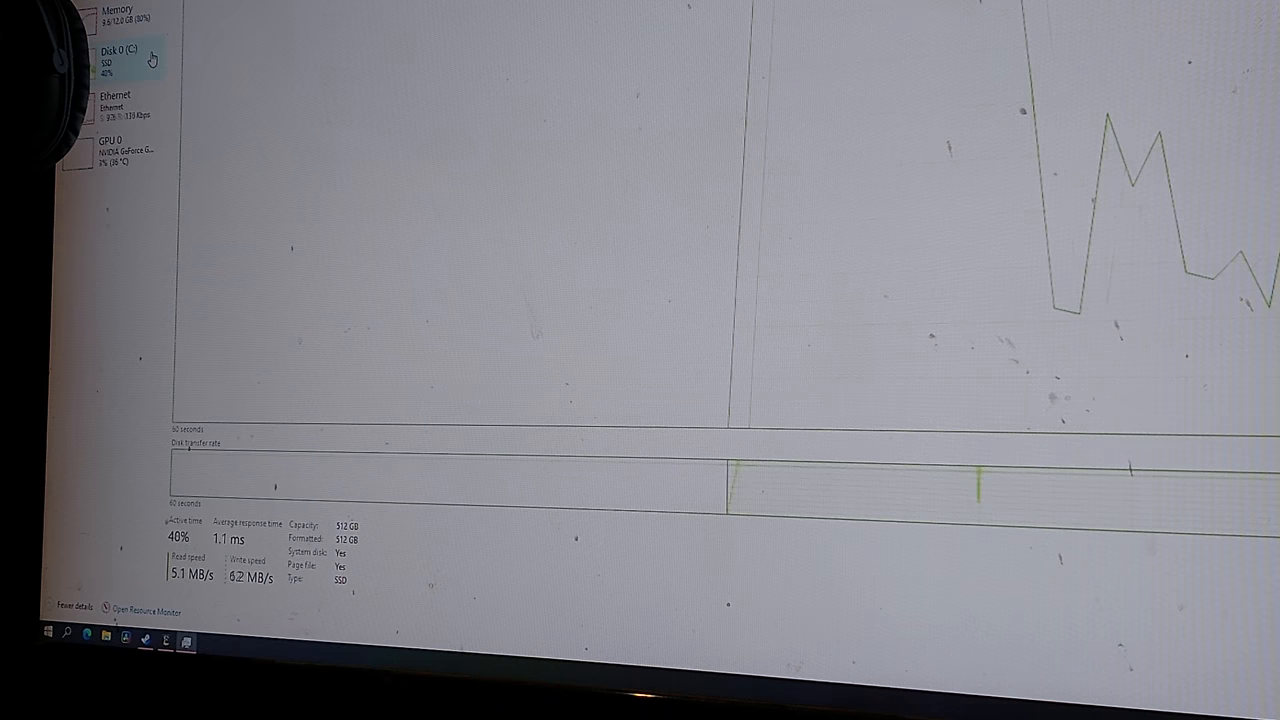
click(115, 107)
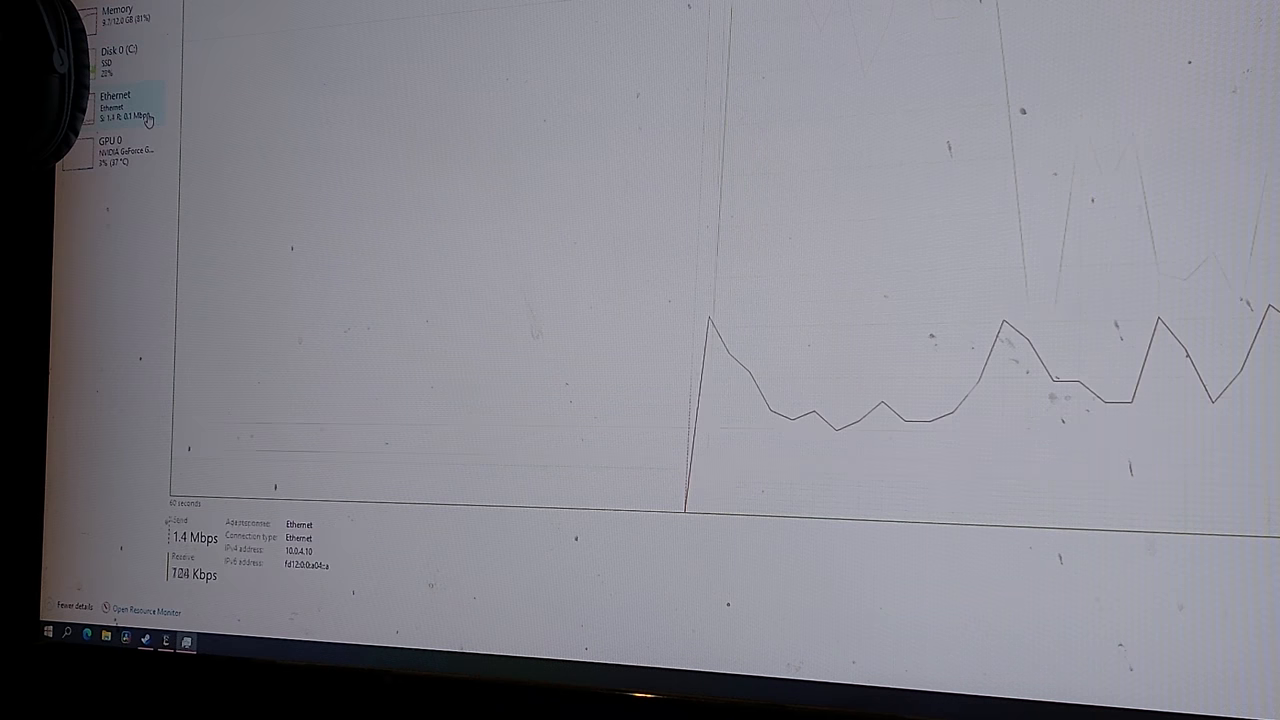
click(120, 148)
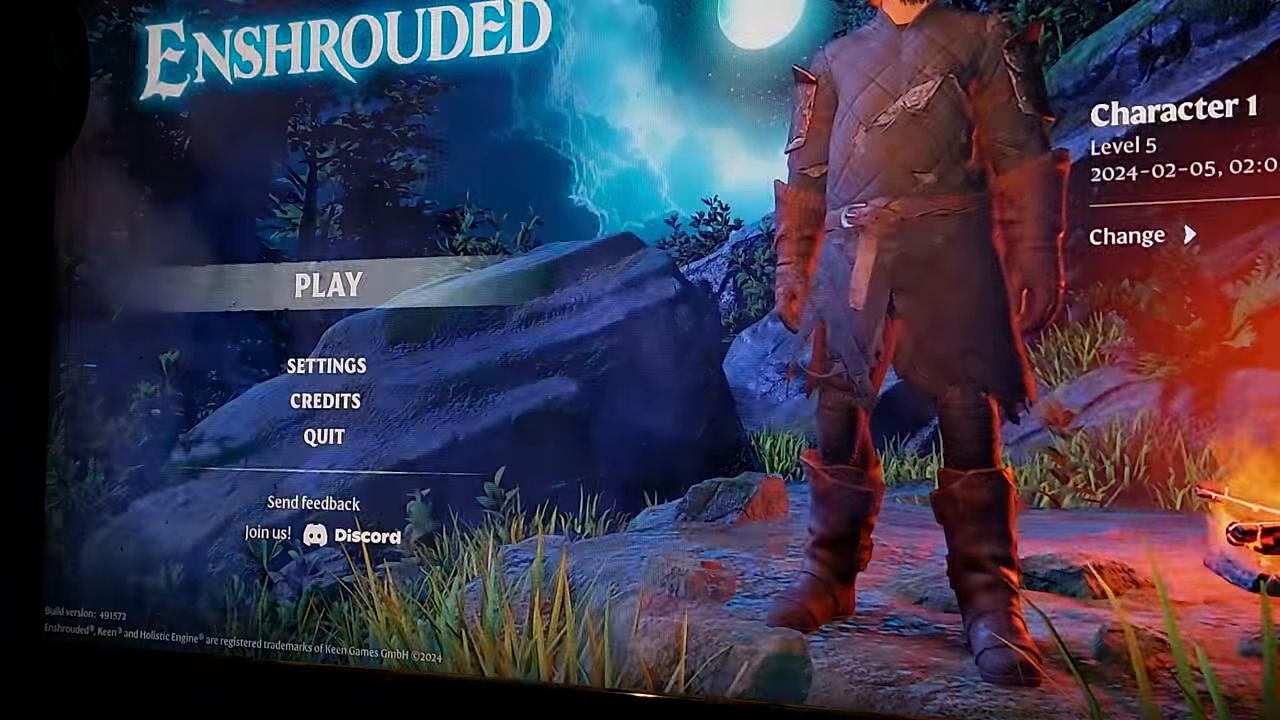
Step: Play Character 1 from the Enshrouded main menu to load into the world
click(350, 286)
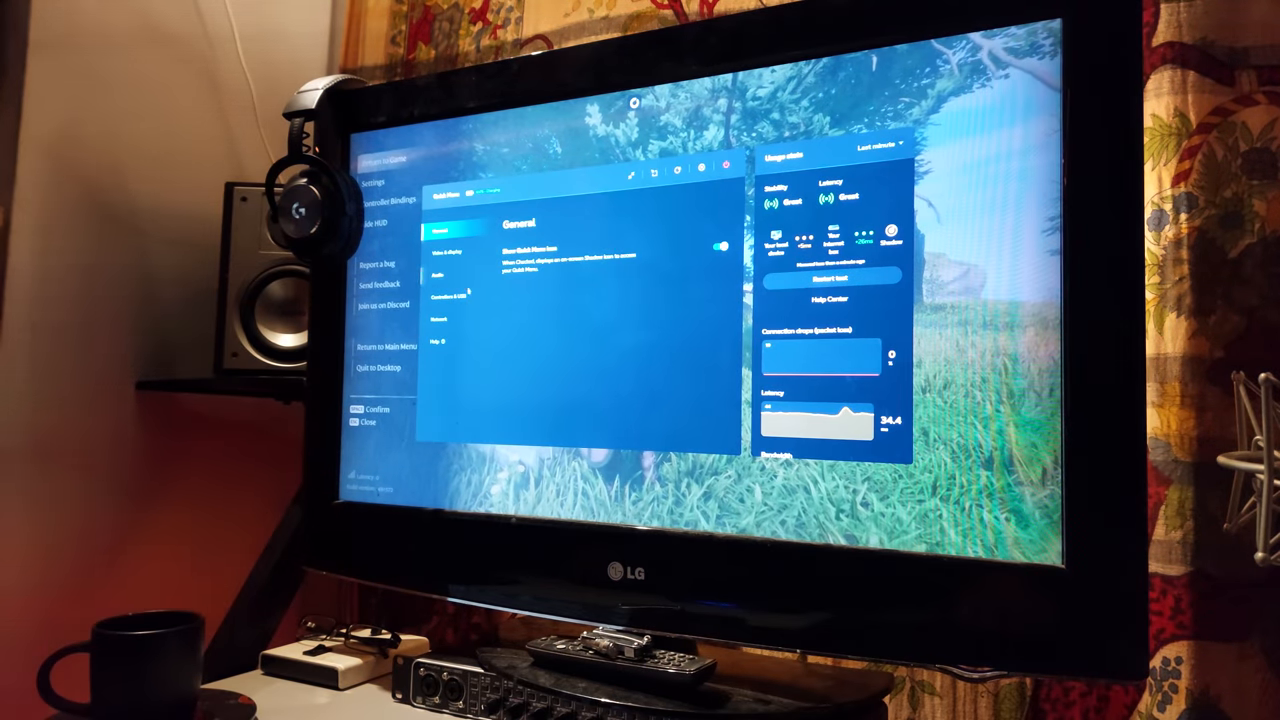
Step: Browse the Quick Menu's Video & Display and Audio pages, ending on Network's bitrate setting
click(445, 244)
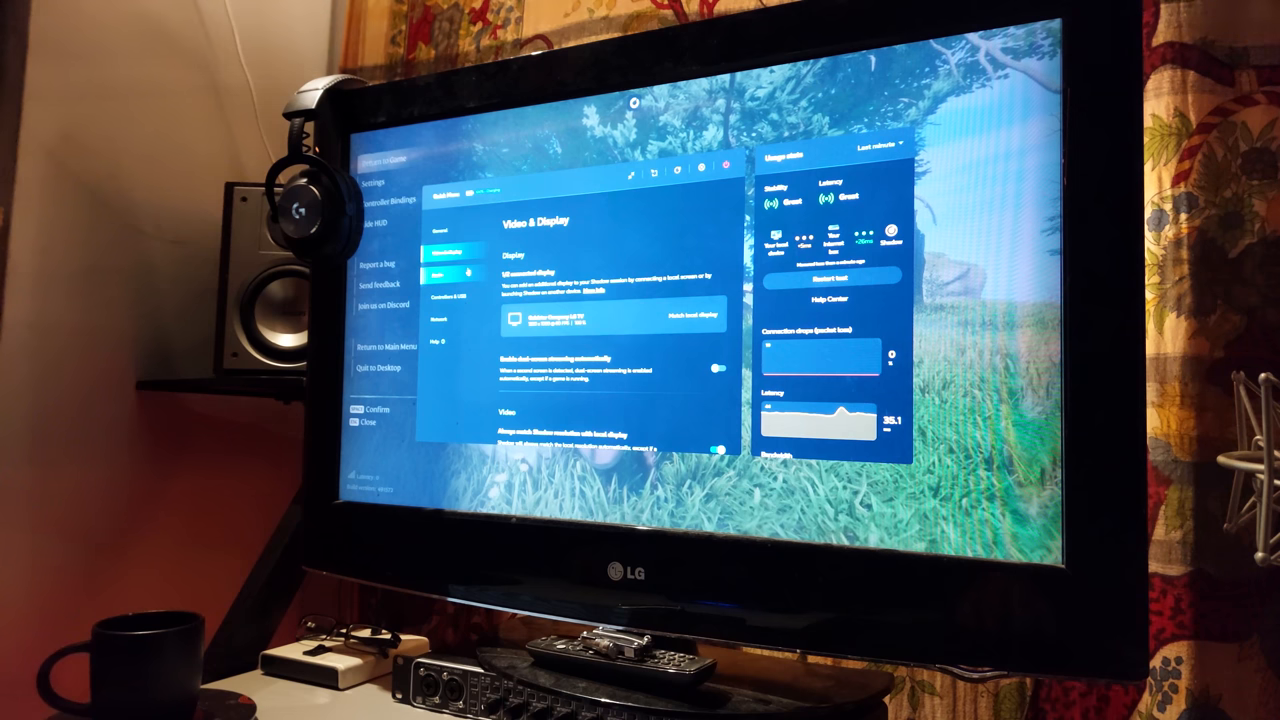
click(450, 296)
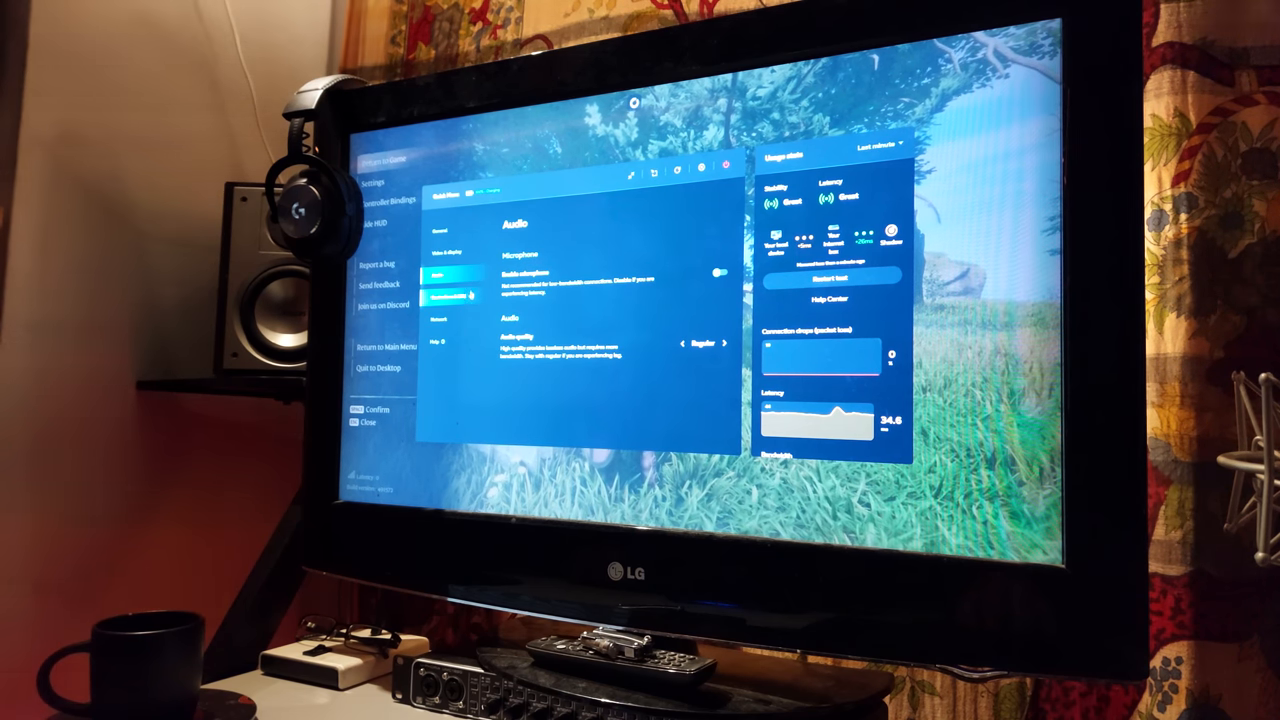
click(450, 315)
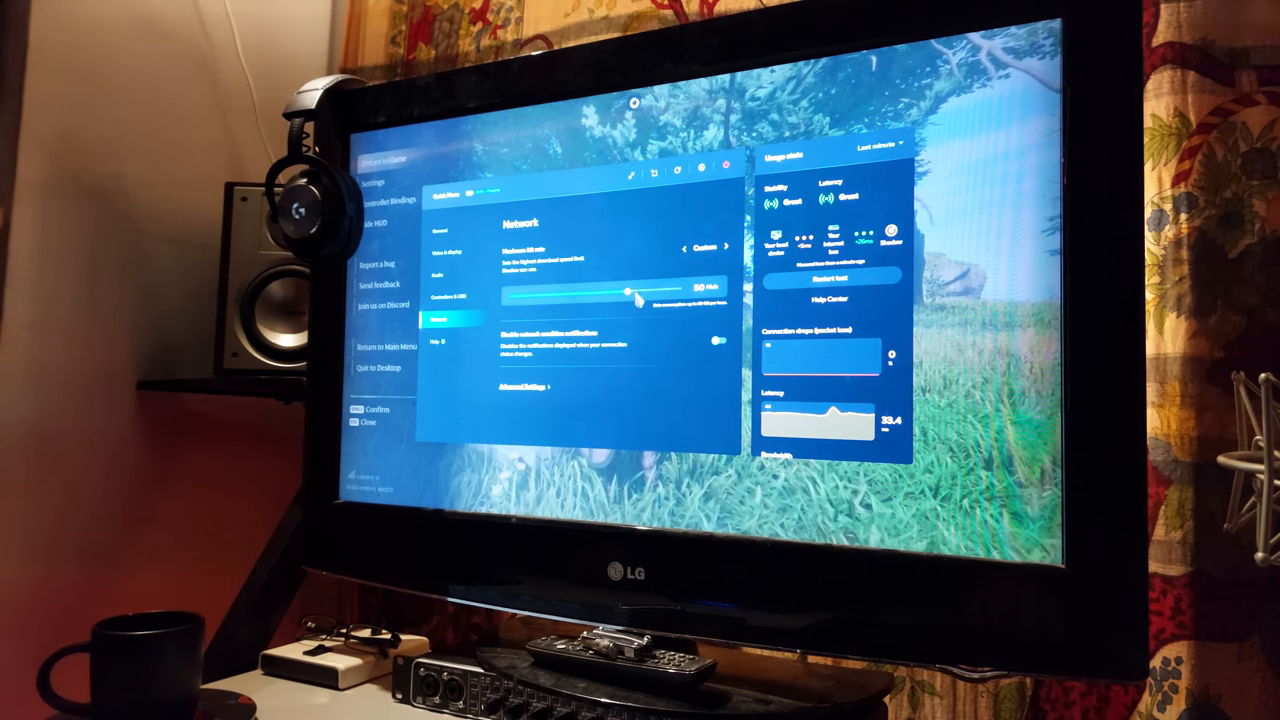